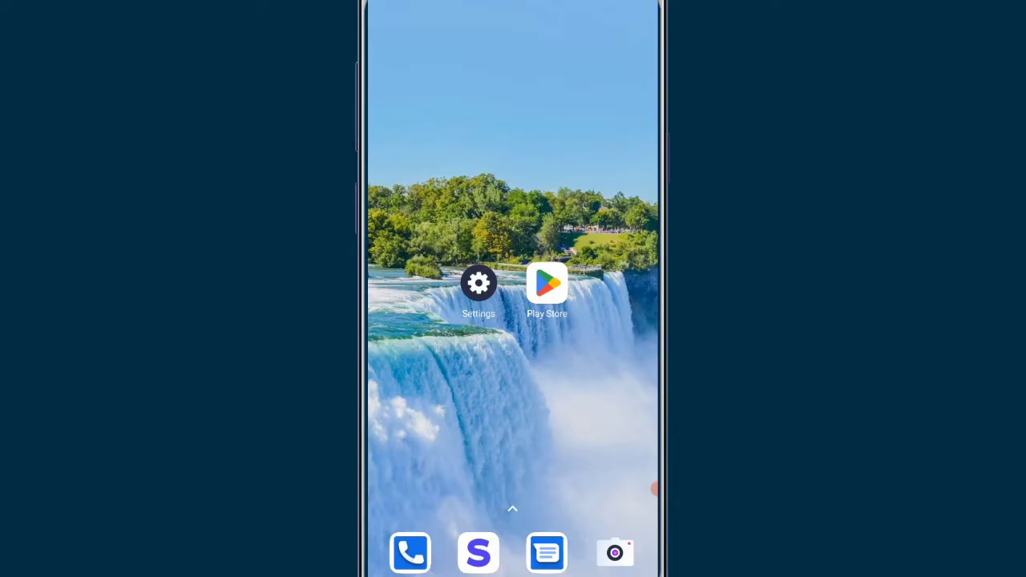
Launch Settings from the home screen and scroll the main list down toward Apps.
{"action": "left_click", "coordinate": [478, 282]}
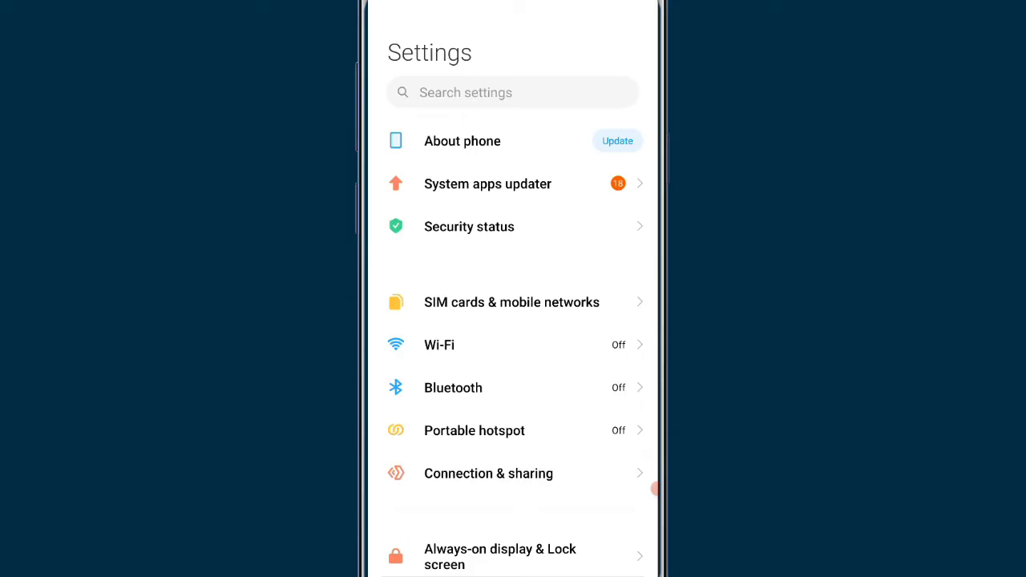
{"action": "scroll", "scroll_direction": "down", "scroll_amount": 3}
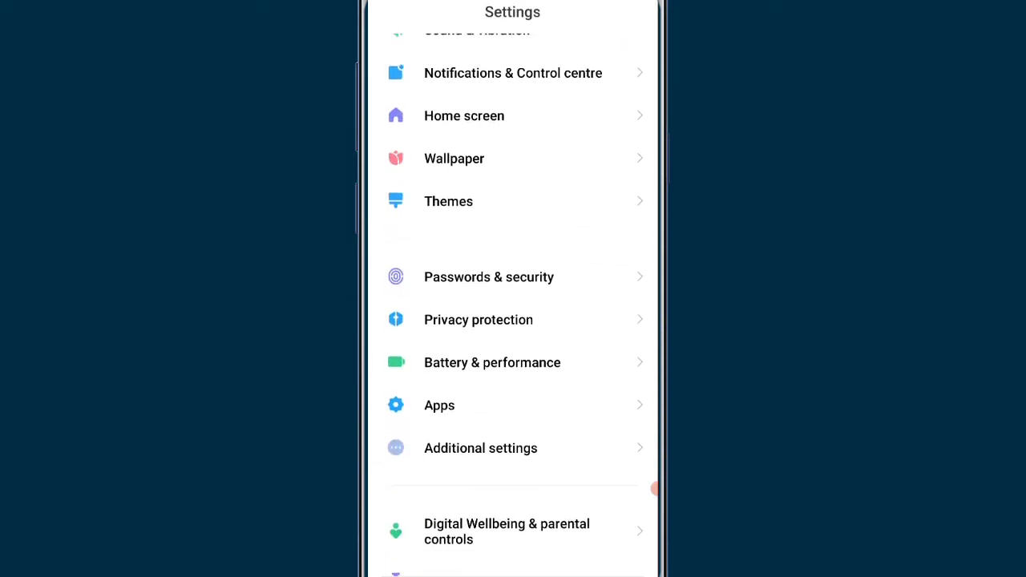
{"action": "scroll", "scroll_direction": "down", "scroll_amount": 3}
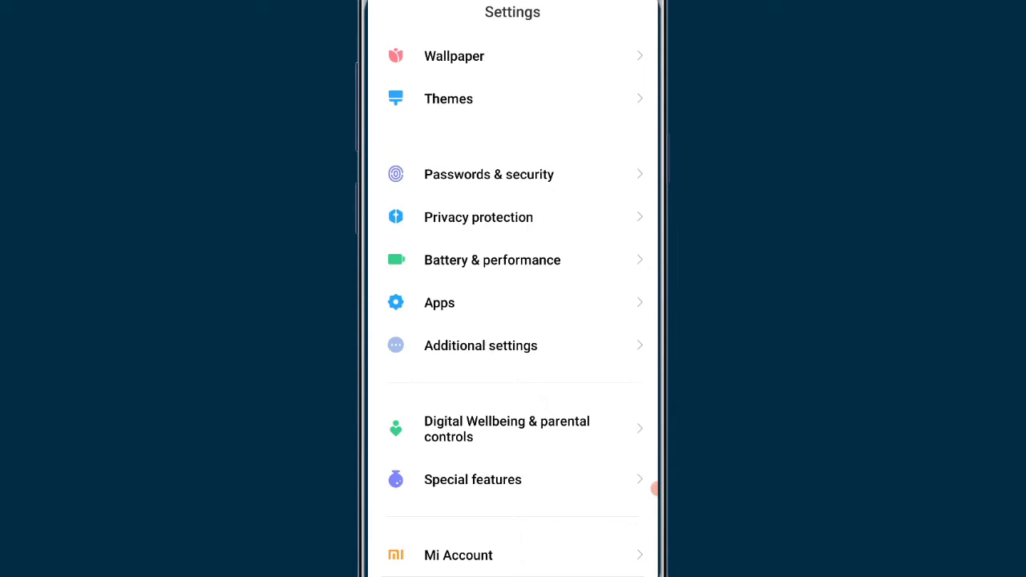
Go into Apps > Manage apps to reach the installed-apps list with its search field.
{"action": "left_click", "coordinate": [439, 303]}
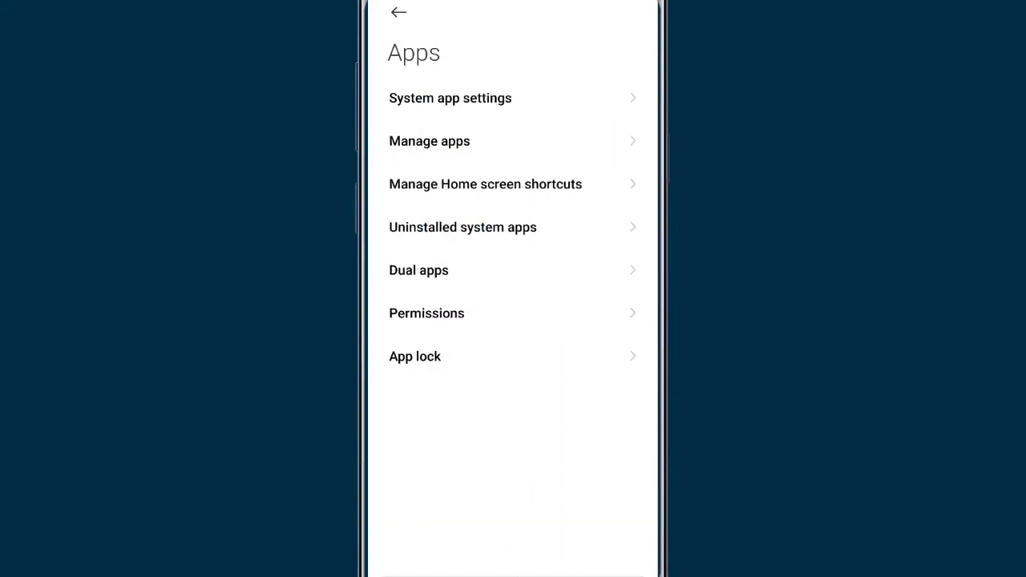
{"action": "left_click", "coordinate": [430, 142]}
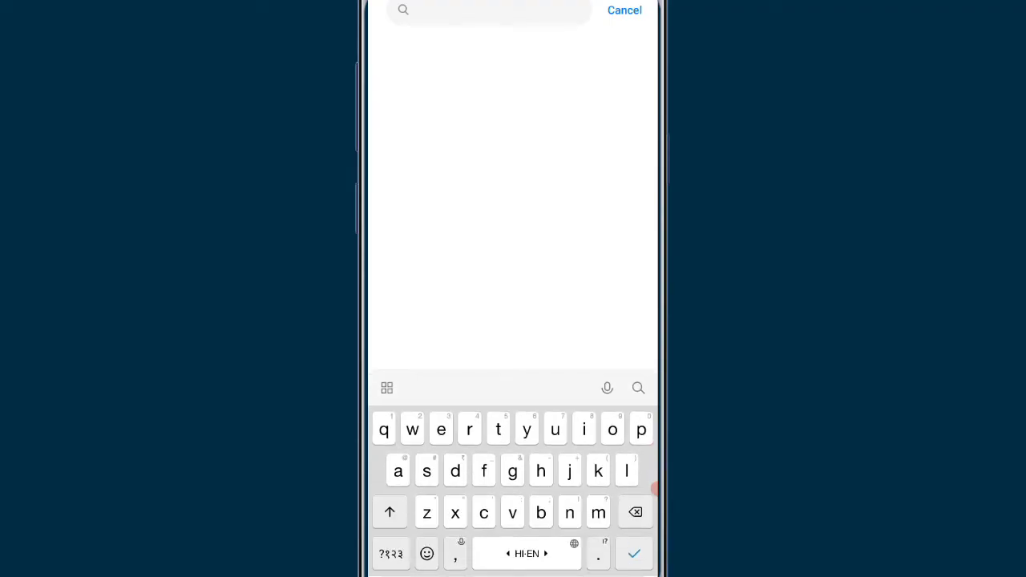
Find Chrome via search, view its App info and bring up its Clear data options.
{"action": "type", "text": "h"}
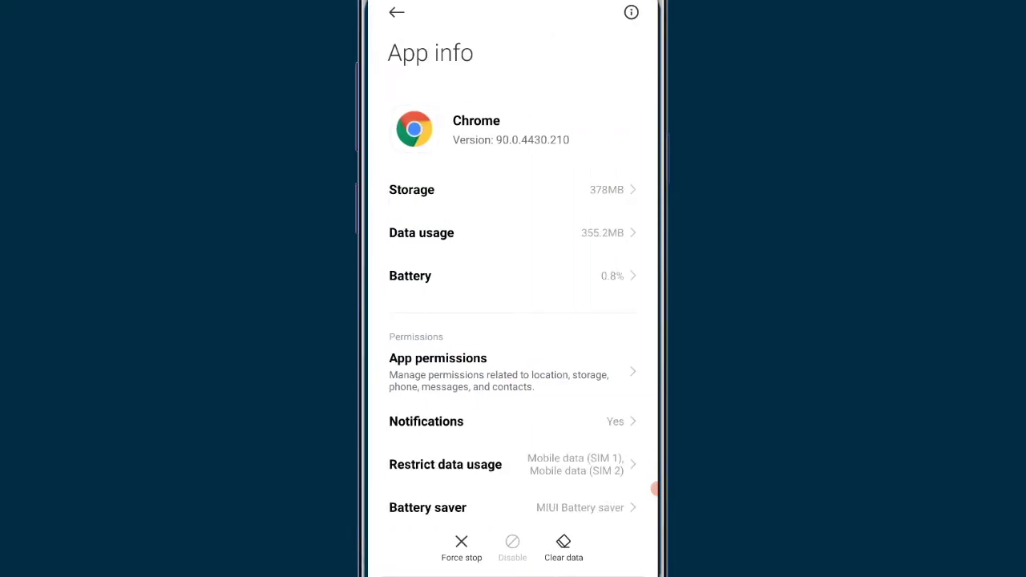
{"action": "scroll", "scroll_direction": "down", "scroll_amount": 3}
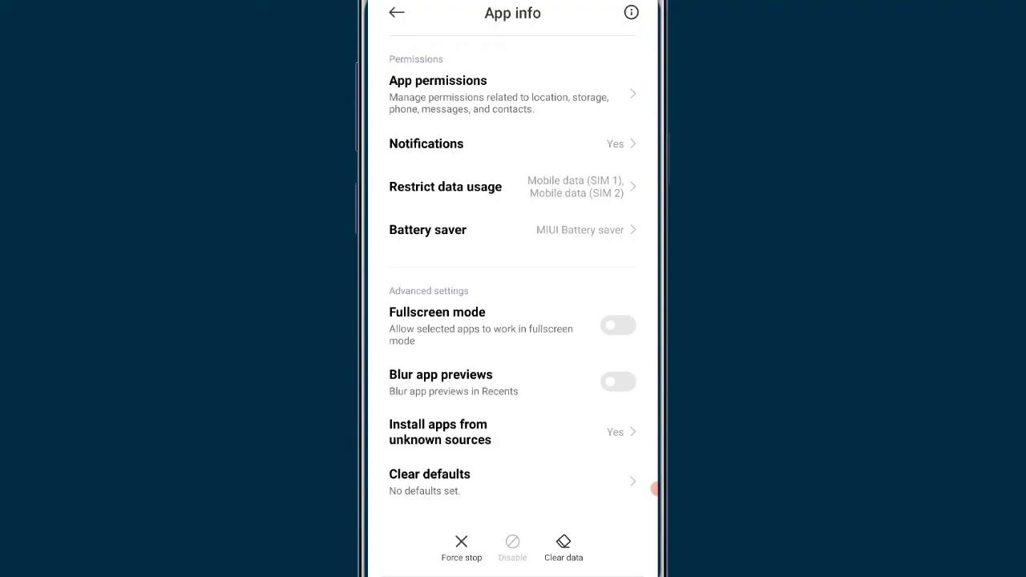
{"action": "left_click", "coordinate": [564, 548]}
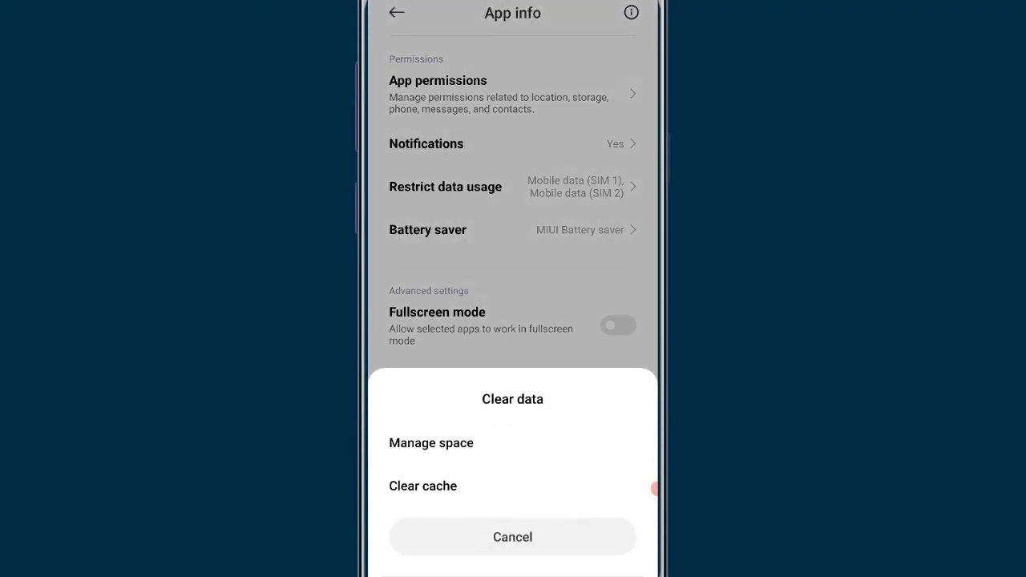
Clear only Chrome's cache and confirm, returning to its App info page.
{"action": "left_click", "coordinate": [423, 486]}
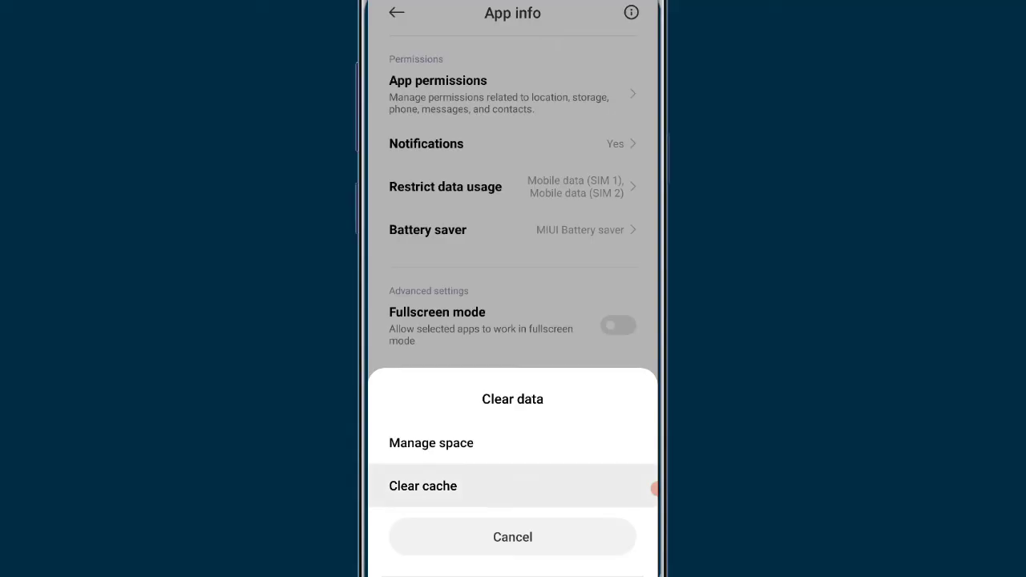
{"action": "left_click", "coordinate": [424, 486]}
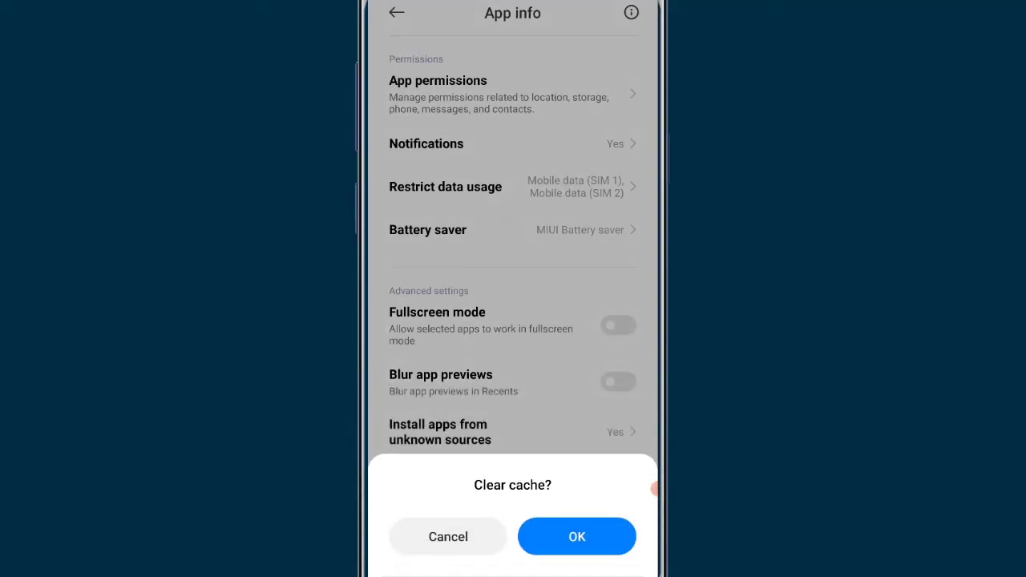
{"action": "left_click", "coordinate": [577, 536]}
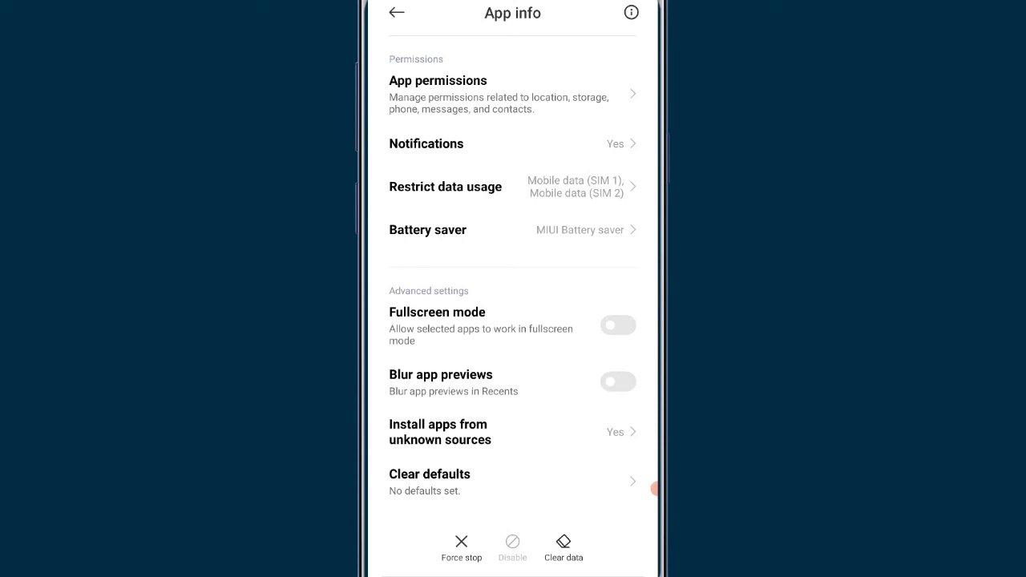